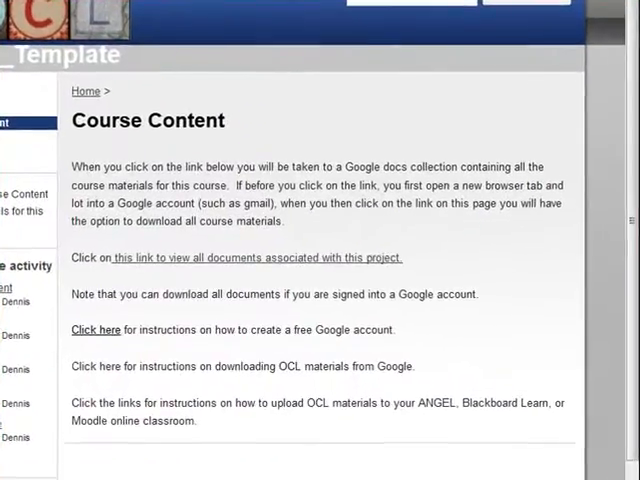
pyautogui.moveTo(305, 234)
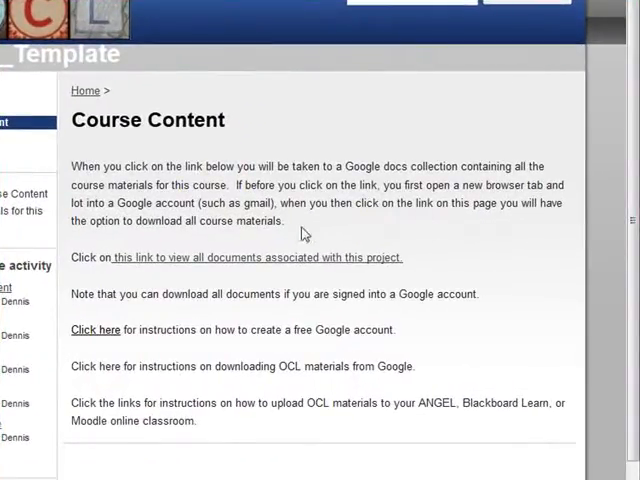
pyautogui.moveTo(279, 268)
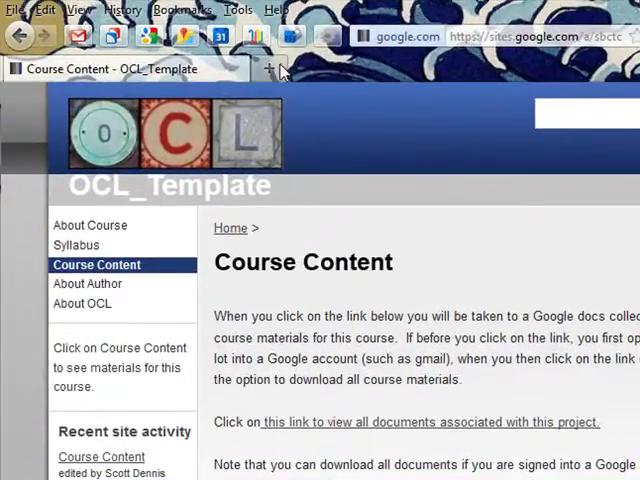
# Load Google in a new tab and begin signing in to the Google account
pyautogui.click(182, 10)
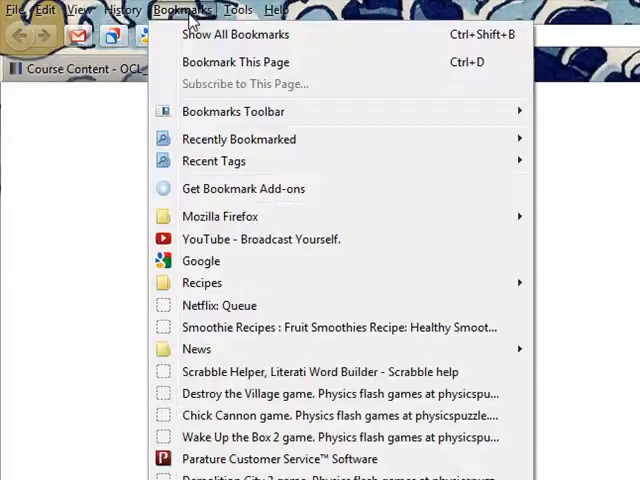
pyautogui.click(200, 260)
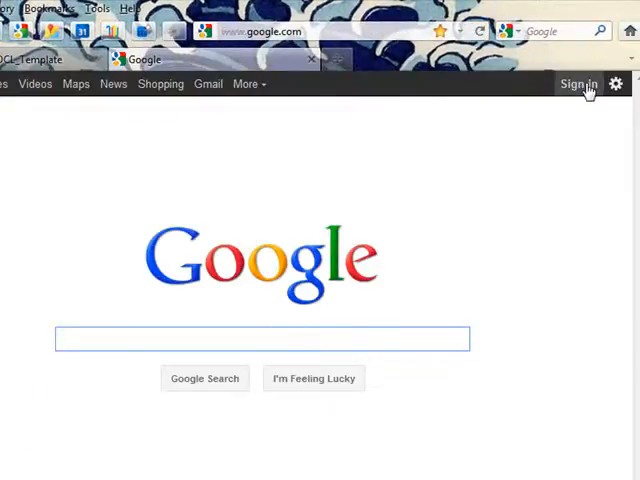
pyautogui.click(581, 83)
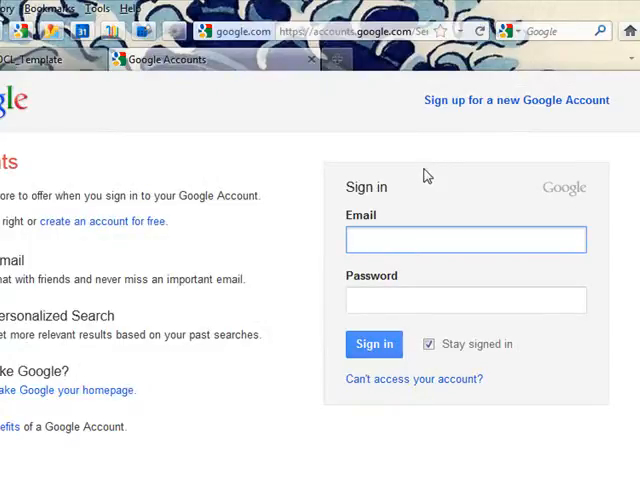
pyautogui.write('ope')
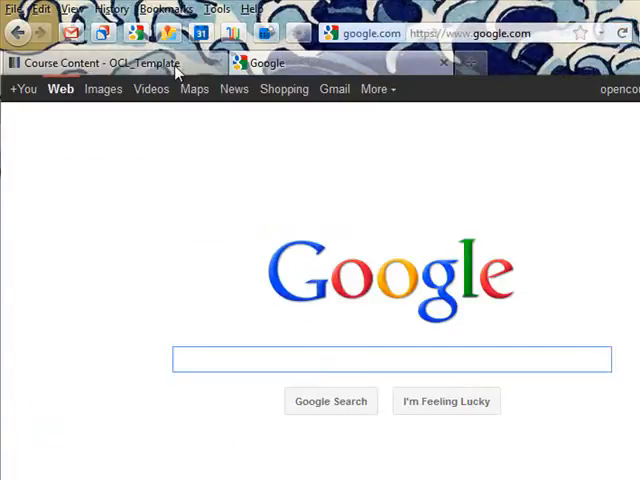
# From the course site, open Art&100 OCL Materials and tick the module folders
pyautogui.click(110, 62)
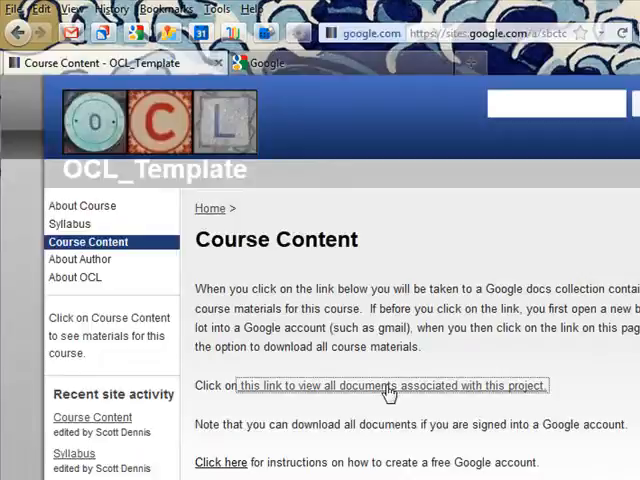
pyautogui.click(390, 386)
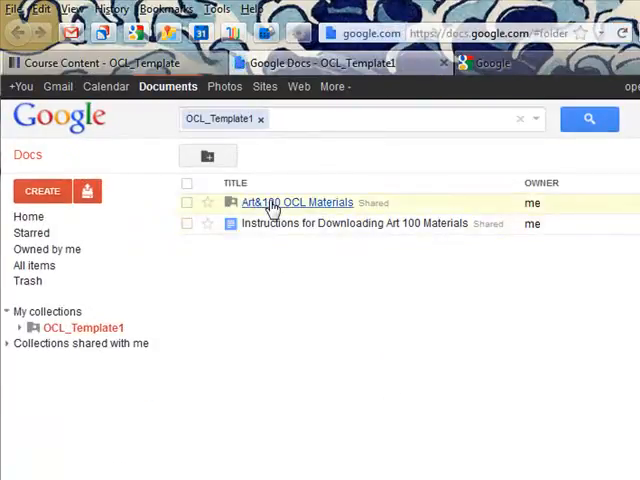
pyautogui.click(298, 202)
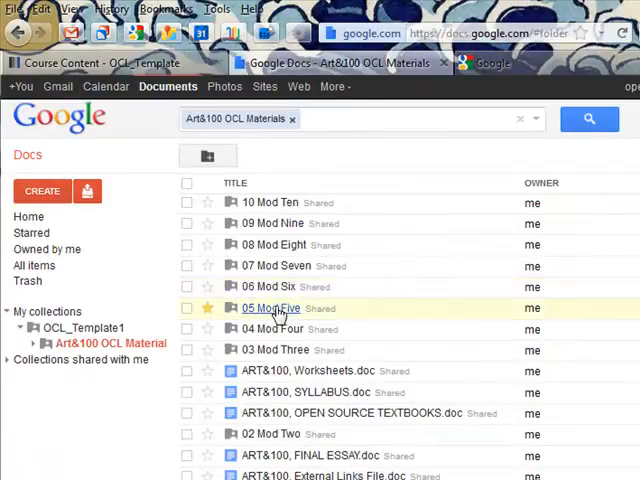
pyautogui.moveTo(178, 215)
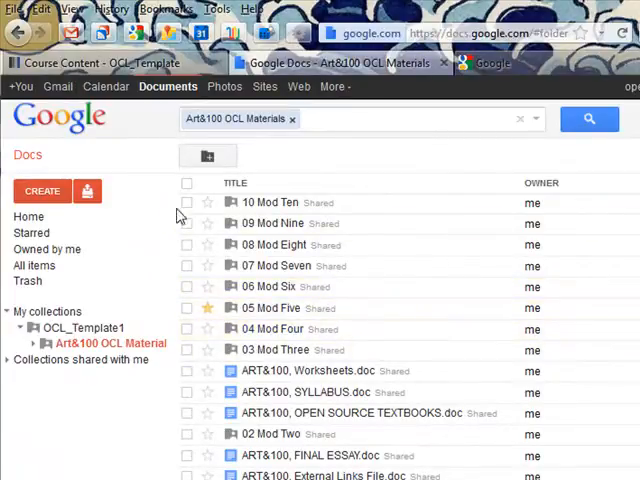
pyautogui.click(187, 223)
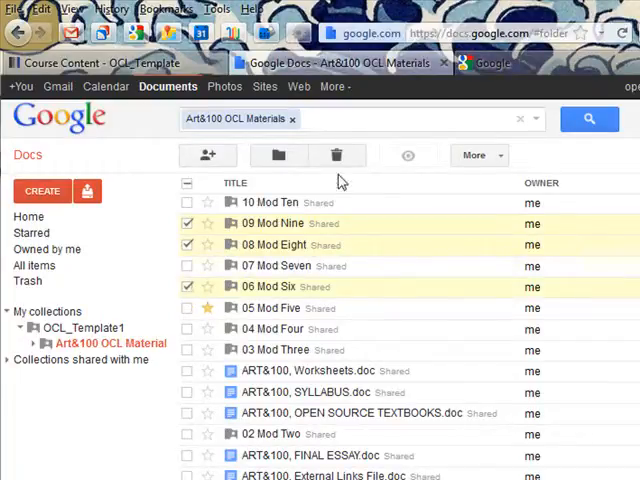
# Check the PDF format options in Convert and Download, then cancel the download
pyautogui.click(475, 155)
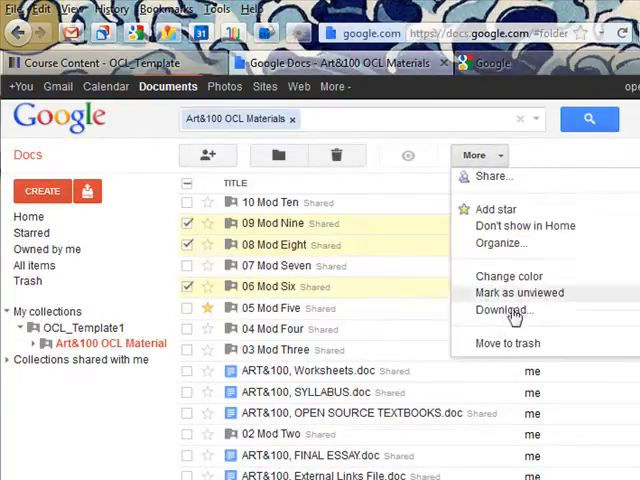
pyautogui.click(503, 309)
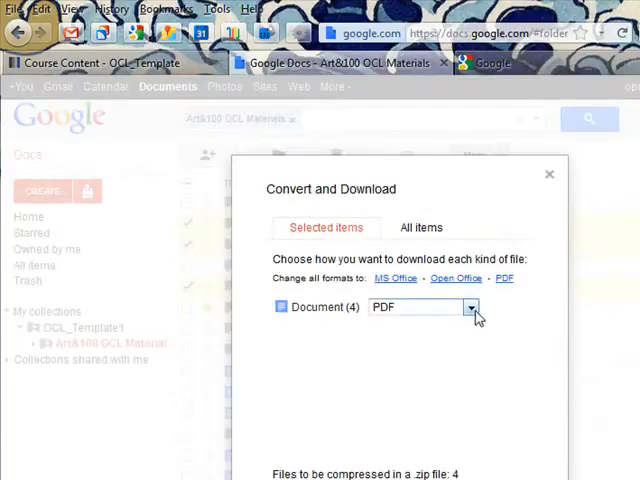
pyautogui.click(476, 307)
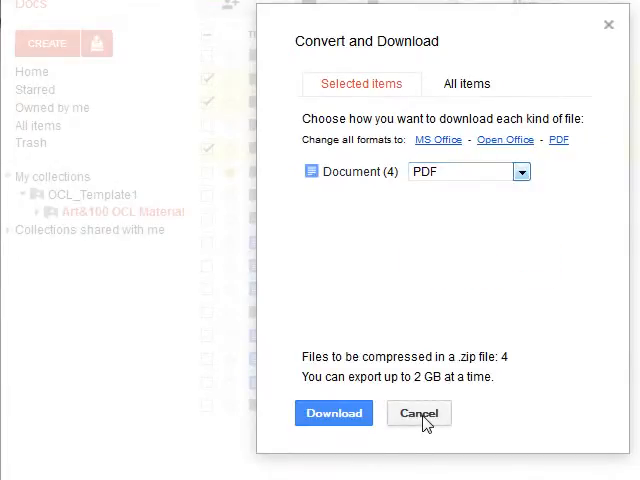
pyautogui.click(419, 413)
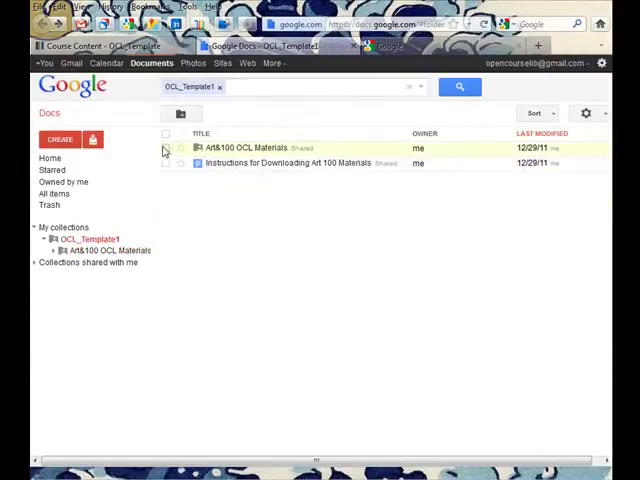
# Select the Art&100 OCL Materials collection in the OCL_Template1 listing
pyautogui.click(165, 148)
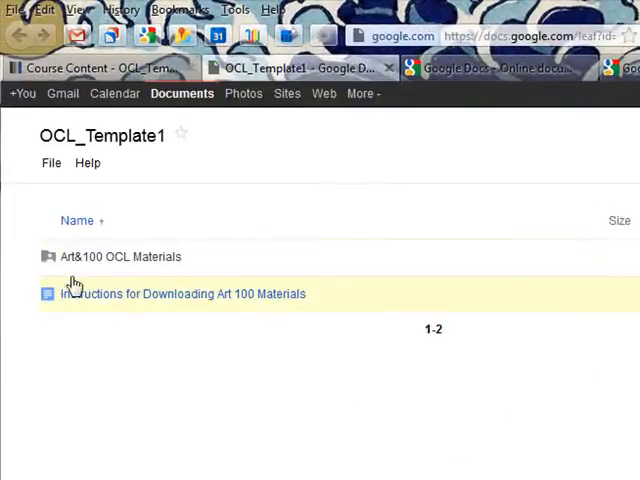
pyautogui.moveTo(120, 257)
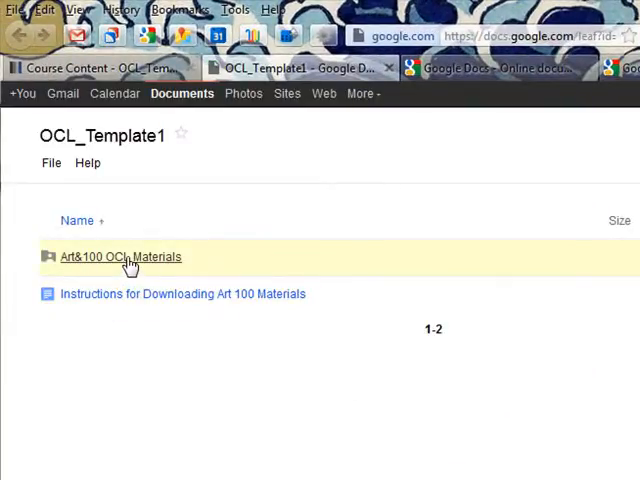
pyautogui.moveTo(85, 294)
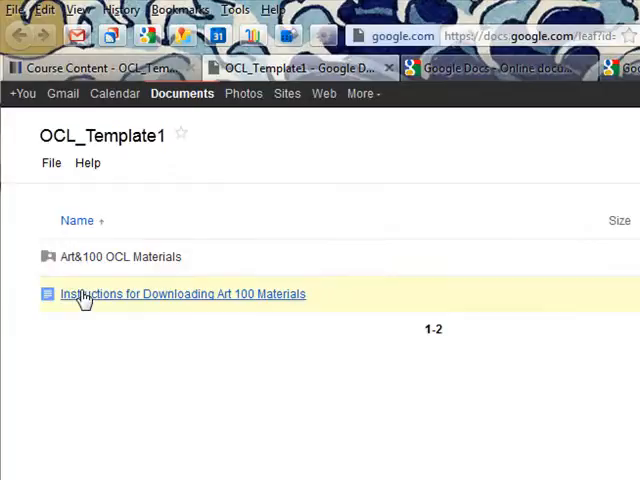
pyautogui.moveTo(90, 257)
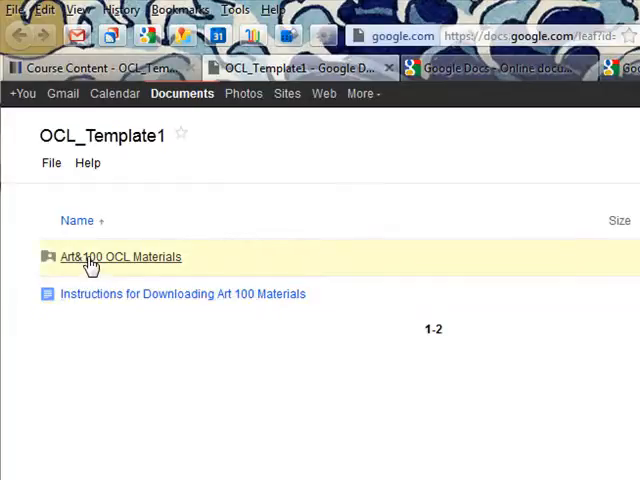